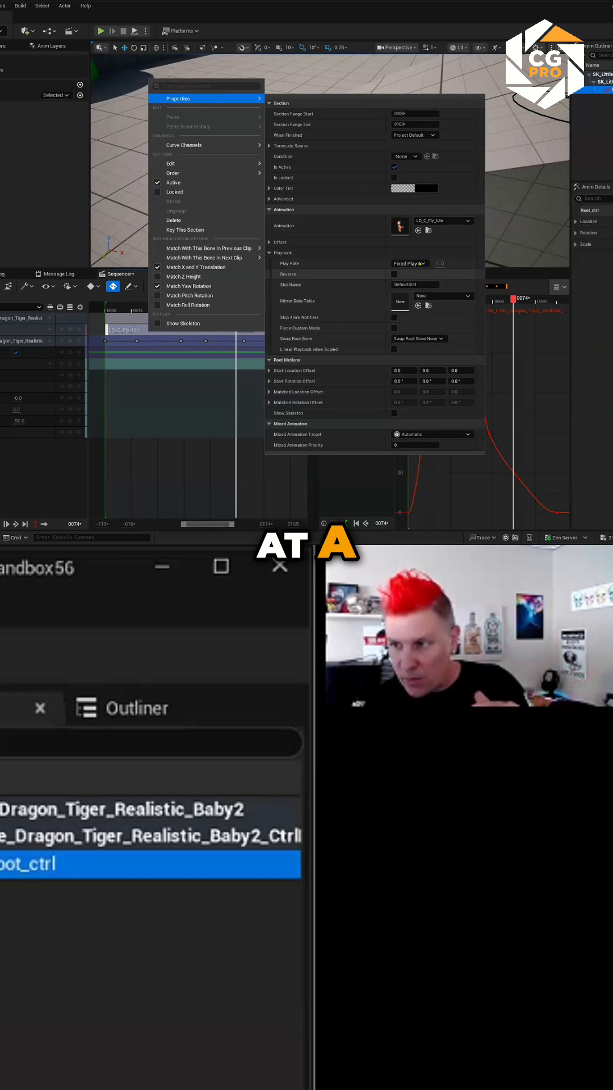
Step: Switch the fly-idle section's Play Rate from Fixed Play Rate to Animated in Playback properties
click(422, 263)
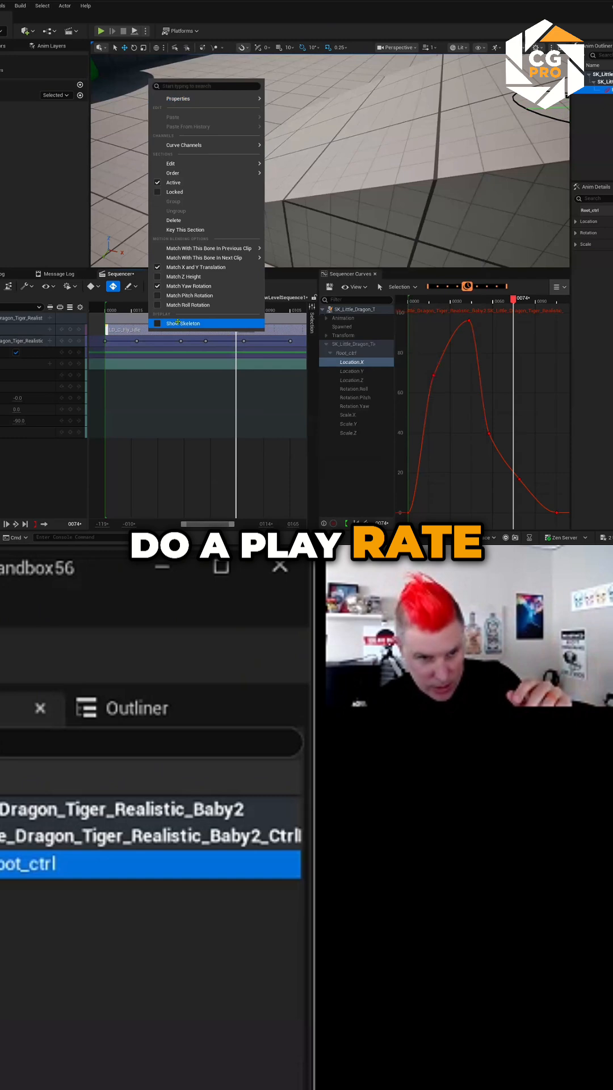
click(183, 322)
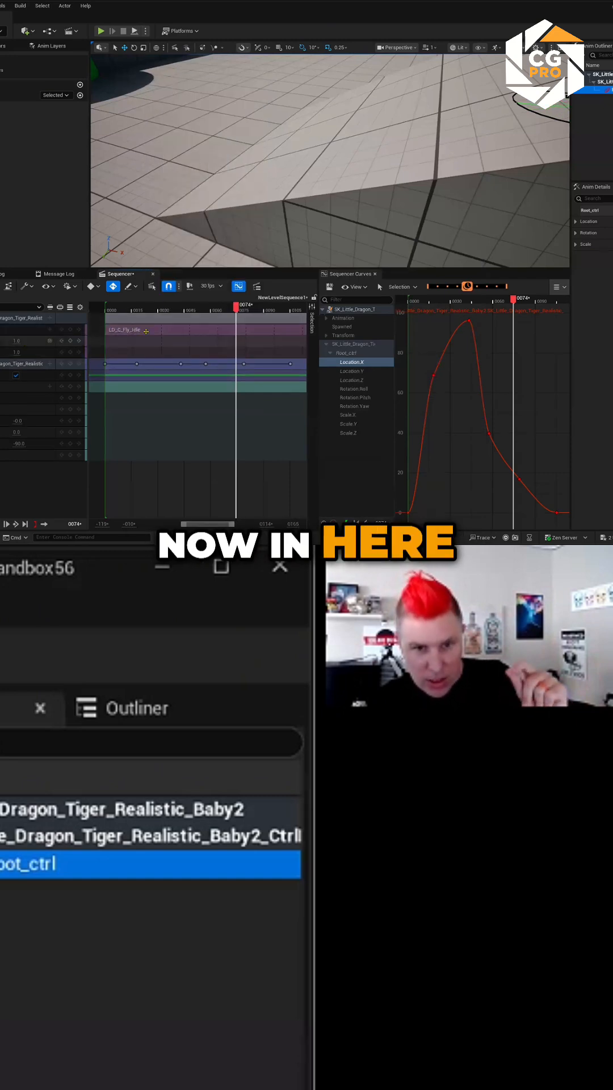